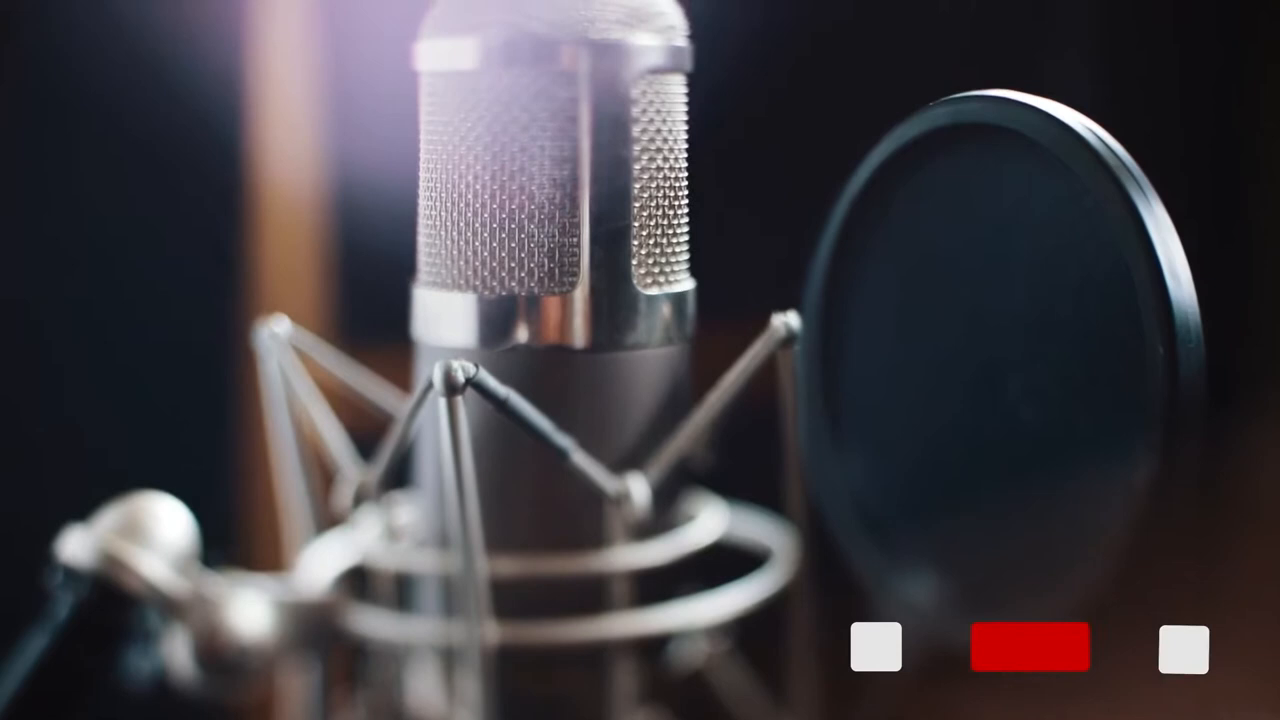
pyautogui.click(1028, 646)
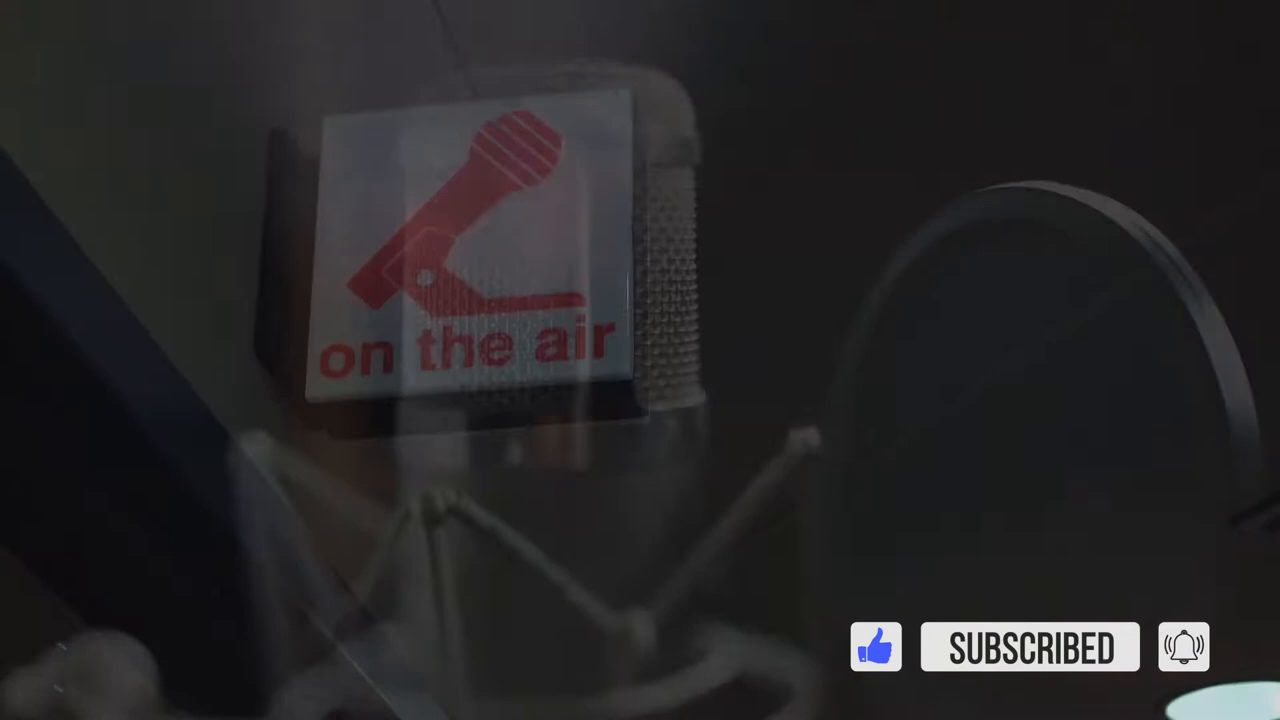